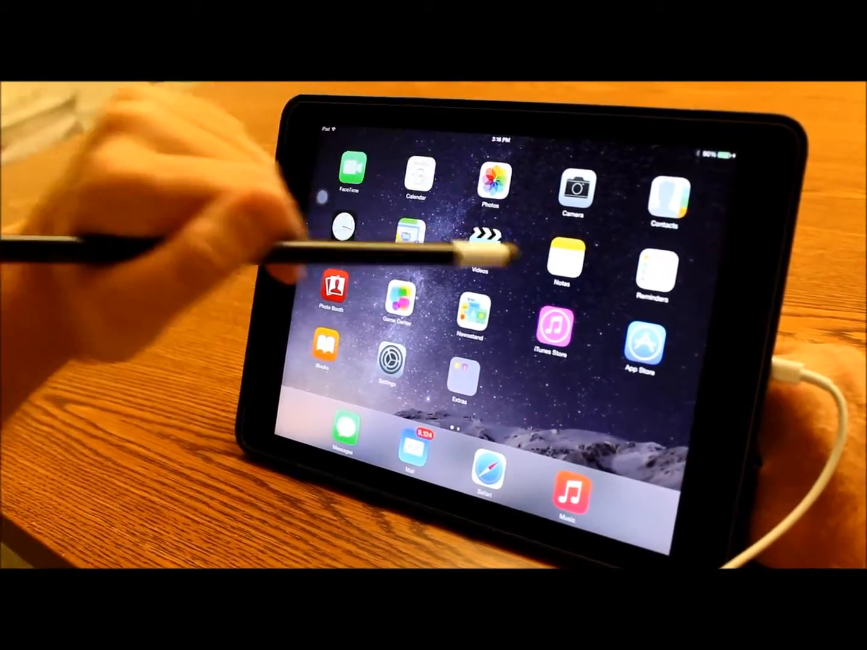
Start a new note in Notes and switch to the Swype word-tracing keyboard
click(561, 253)
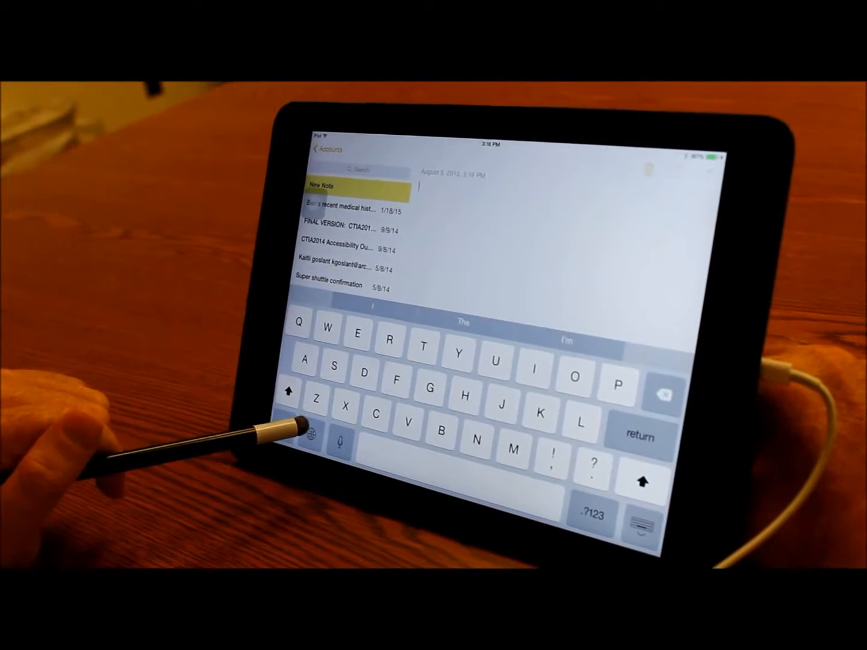
click(318, 436)
text(Hello world. I)
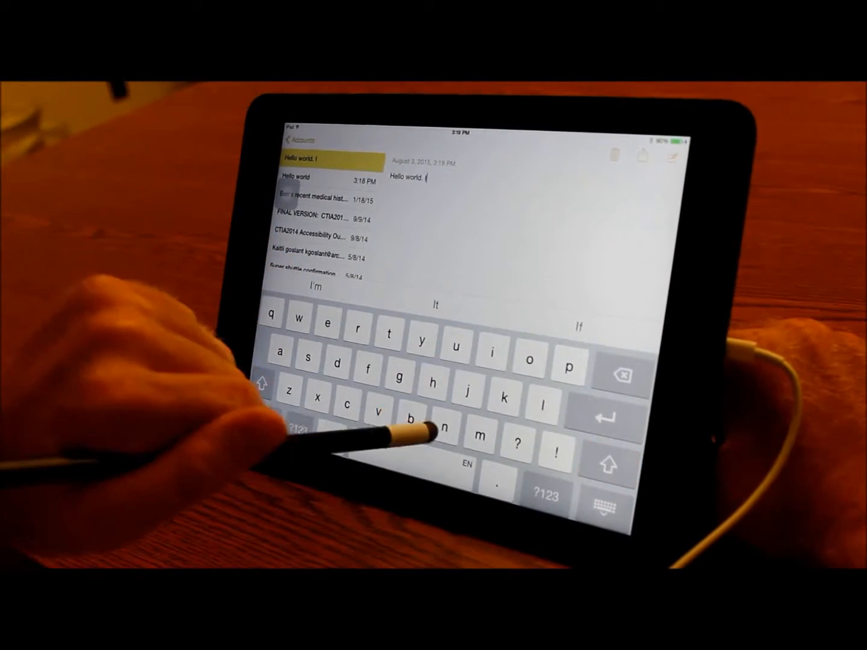
Trace 'Hello world.' and begin the next word so the note reads 'Hello world. Int'
text(nt)
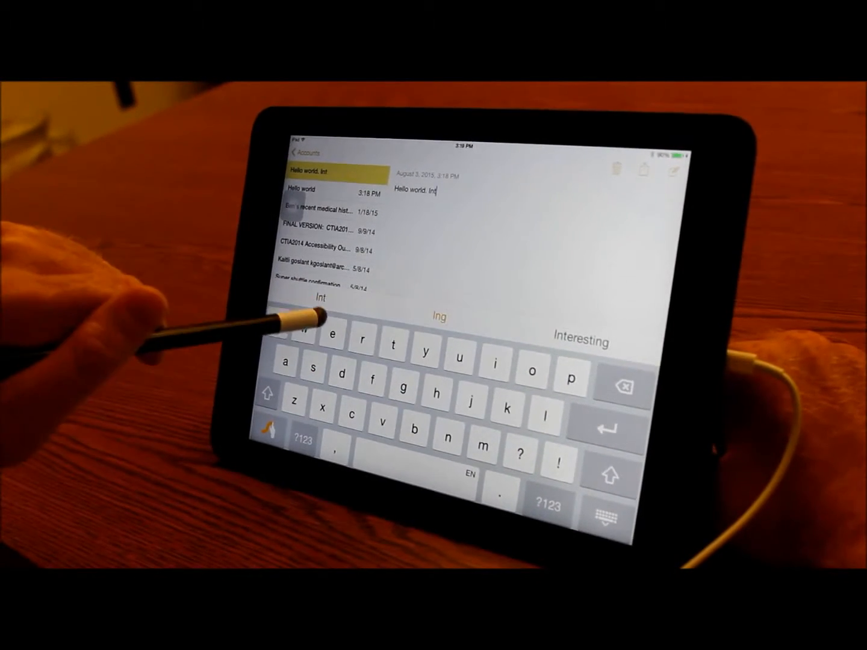